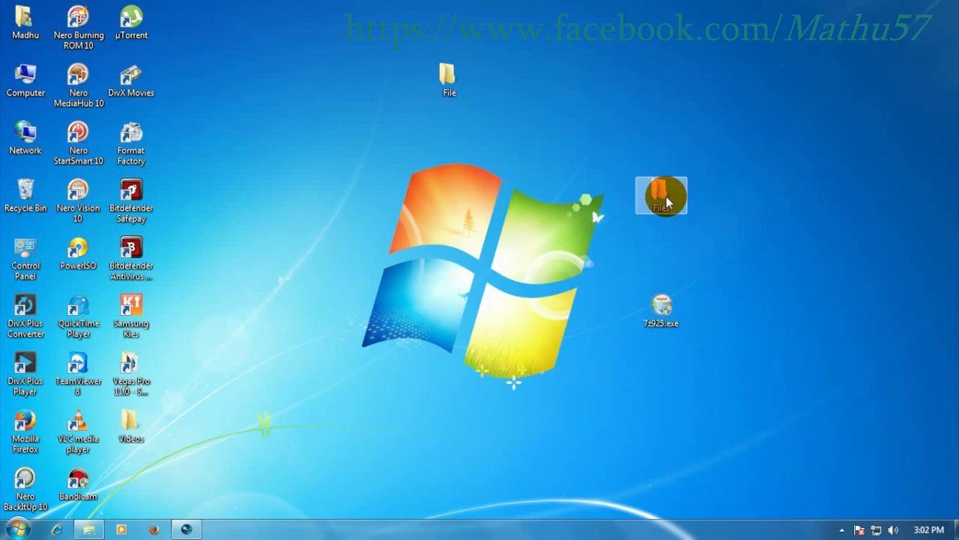
# Open the desktop Files folder and bring up the actions for the BDAP 2013 .tgz archive.
pyautogui.doubleClick(662, 195)
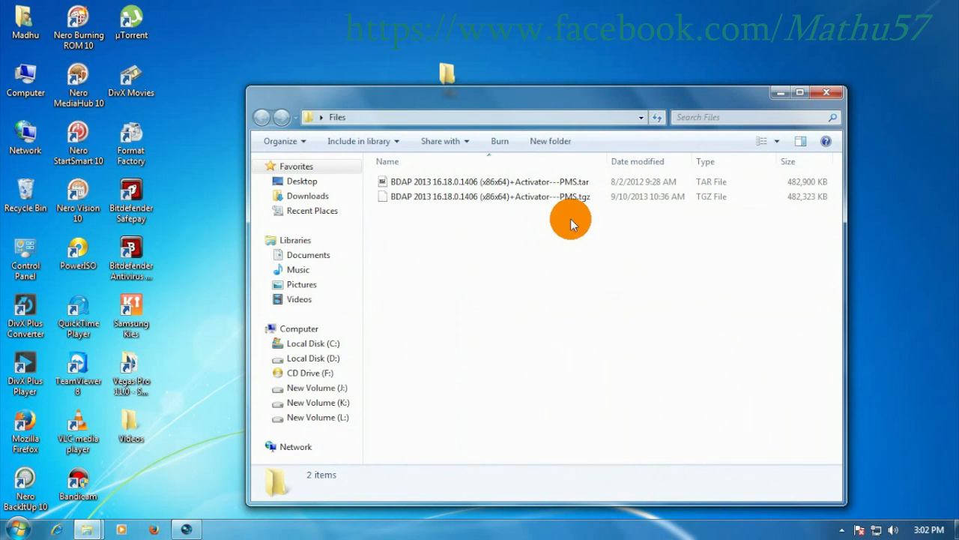
pyautogui.moveTo(487, 239)
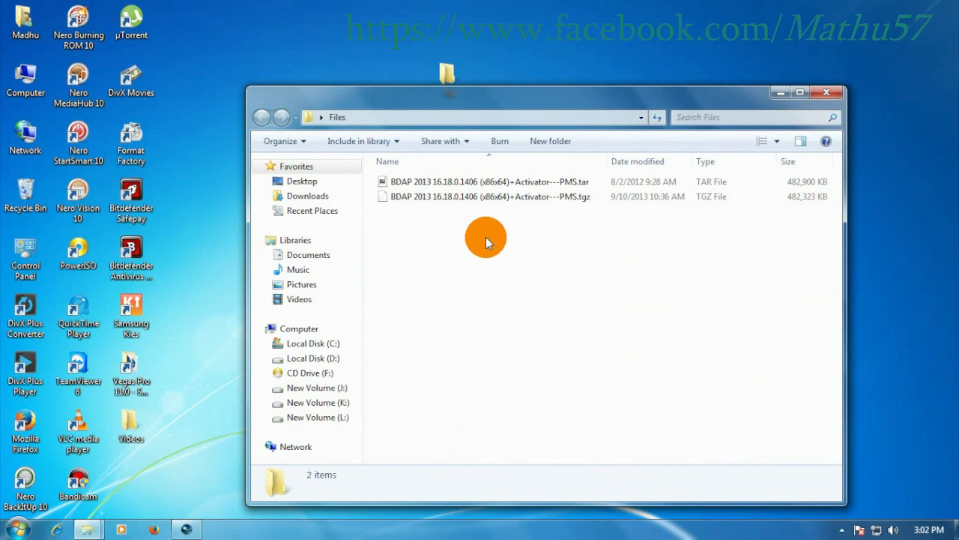
pyautogui.moveTo(551, 241)
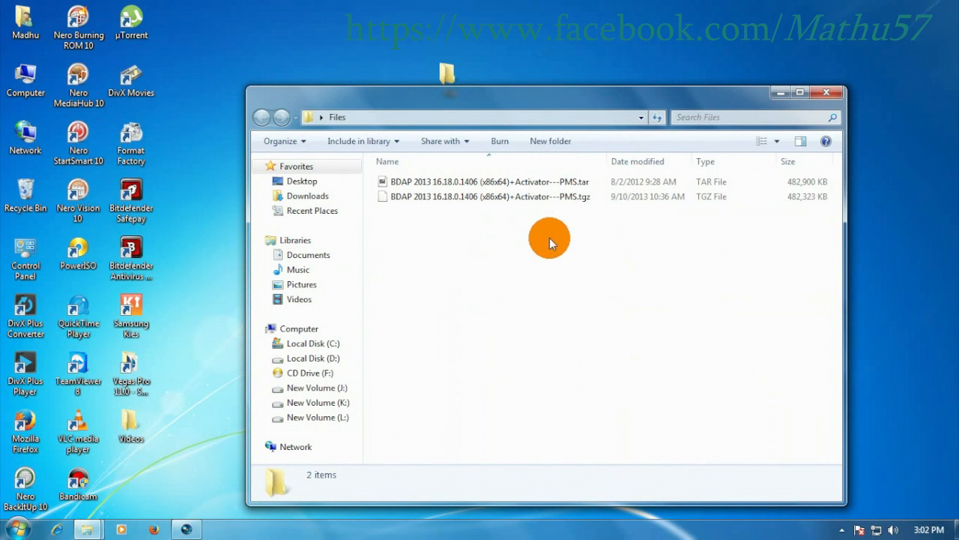
pyautogui.moveTo(532, 226)
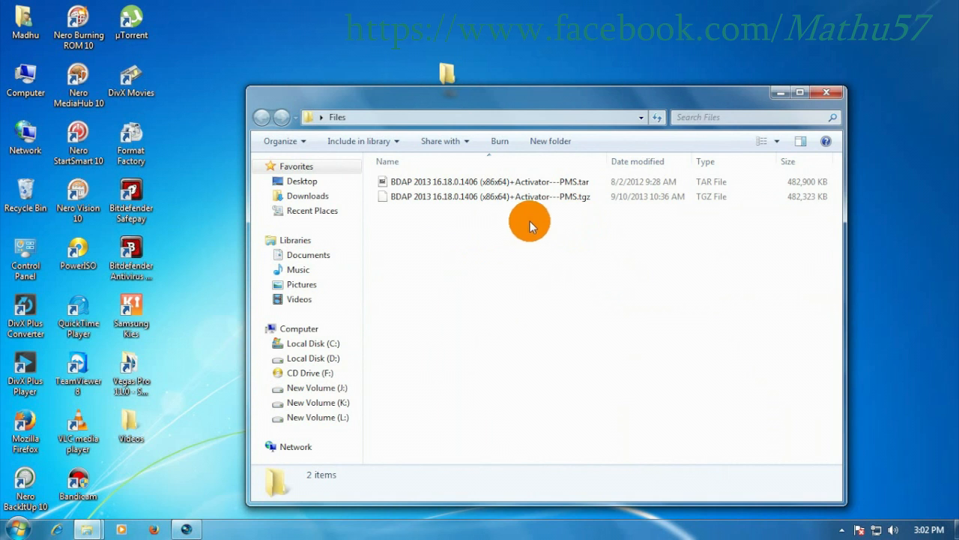
pyautogui.doubleClick(487, 196)
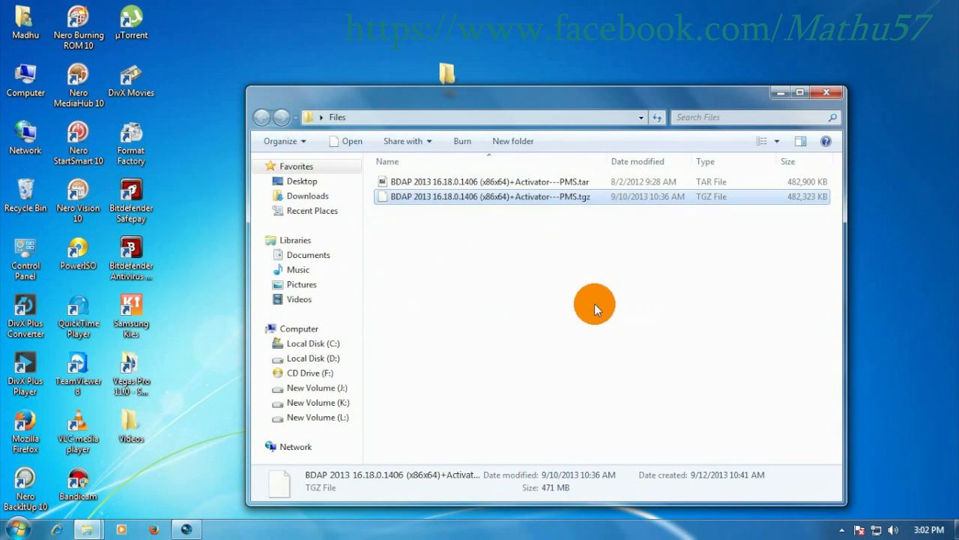
pyautogui.rightClick(594, 307)
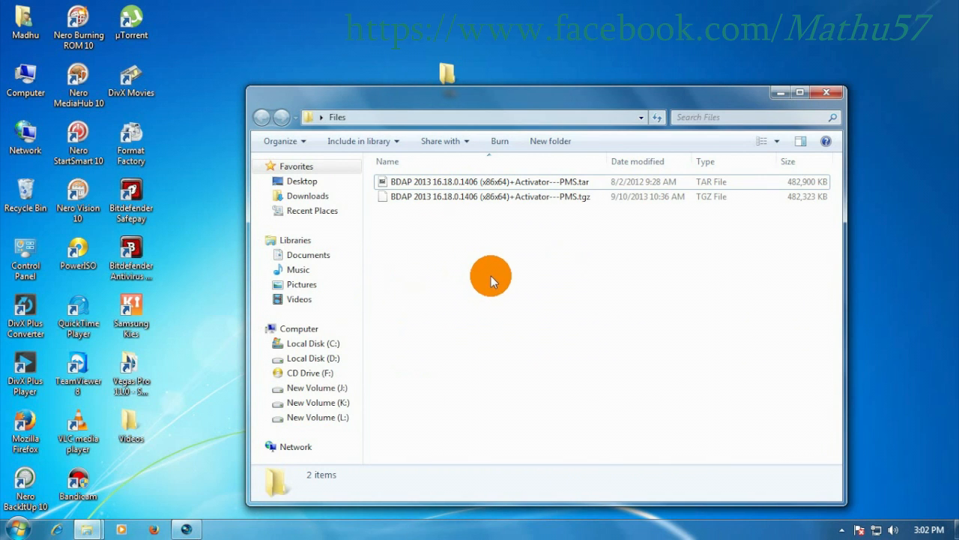
pyautogui.moveTo(459, 258)
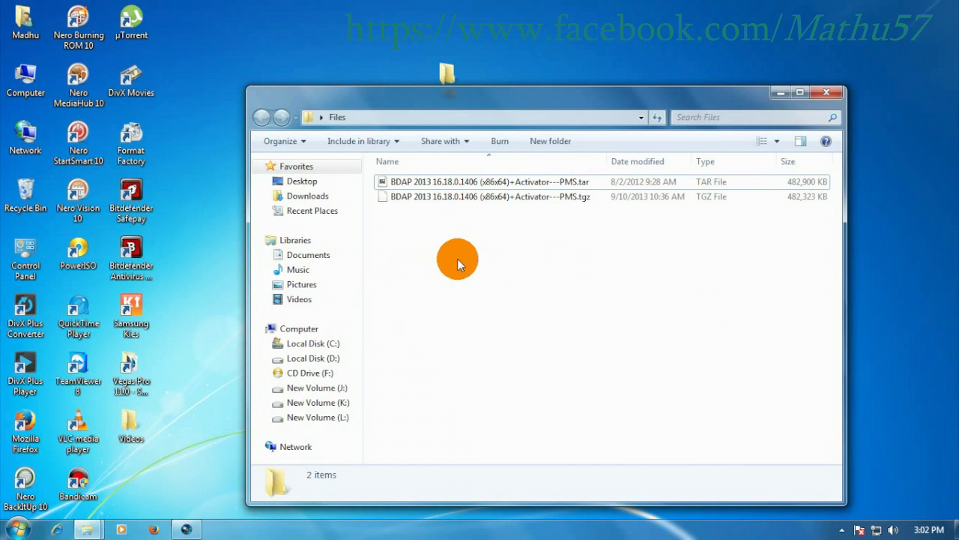
pyautogui.moveTo(564, 313)
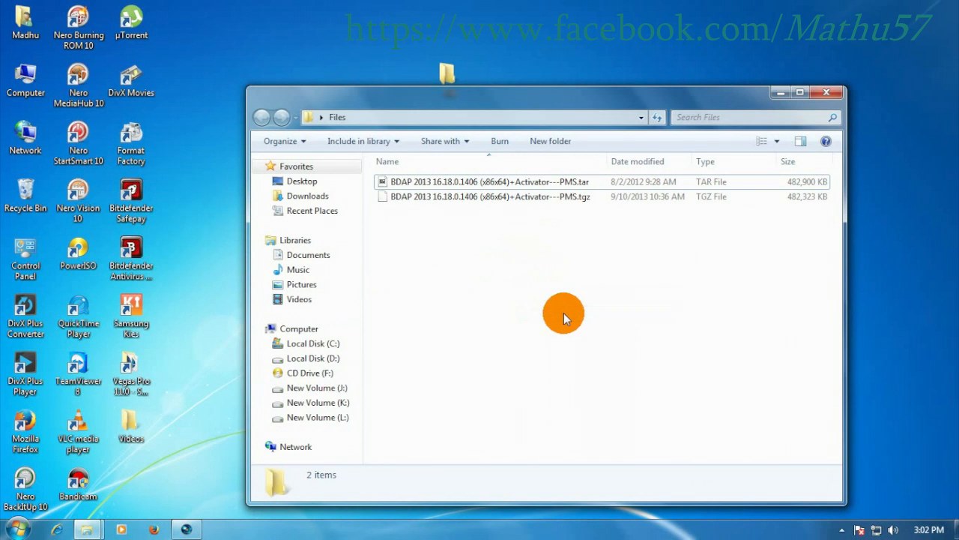
pyautogui.moveTo(559, 313)
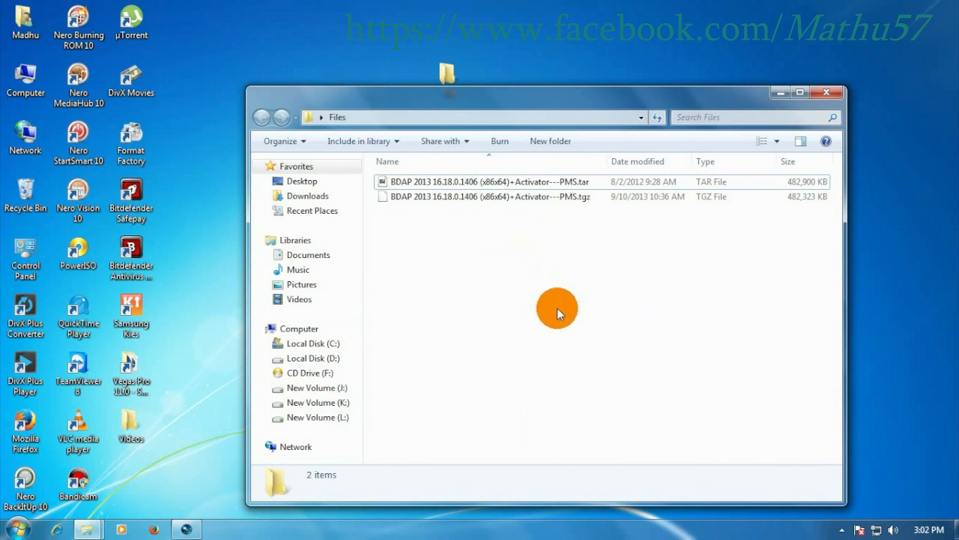
pyautogui.moveTo(532, 257)
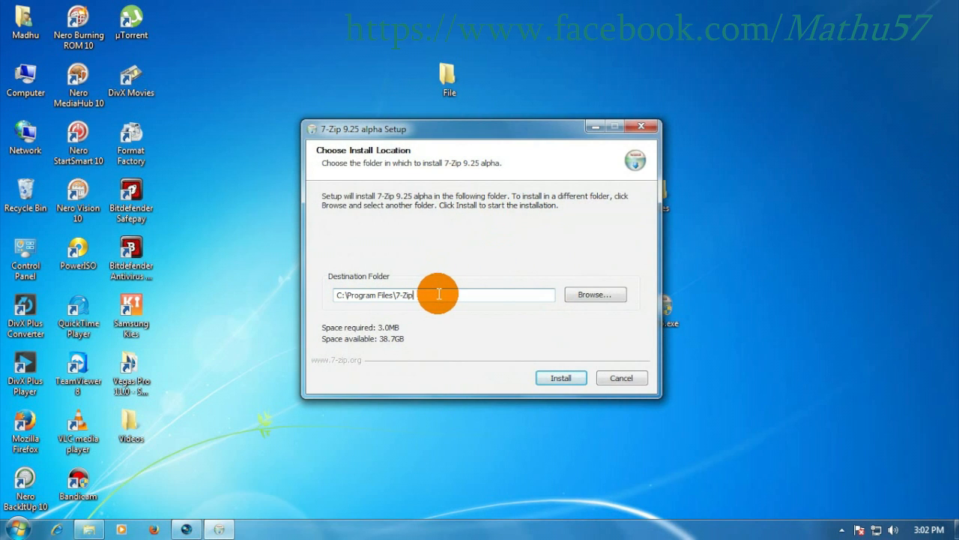
# Install 7-Zip 9.25 alpha to C:\Program Files\7-Zip and close the finished wizard.
pyautogui.click(561, 378)
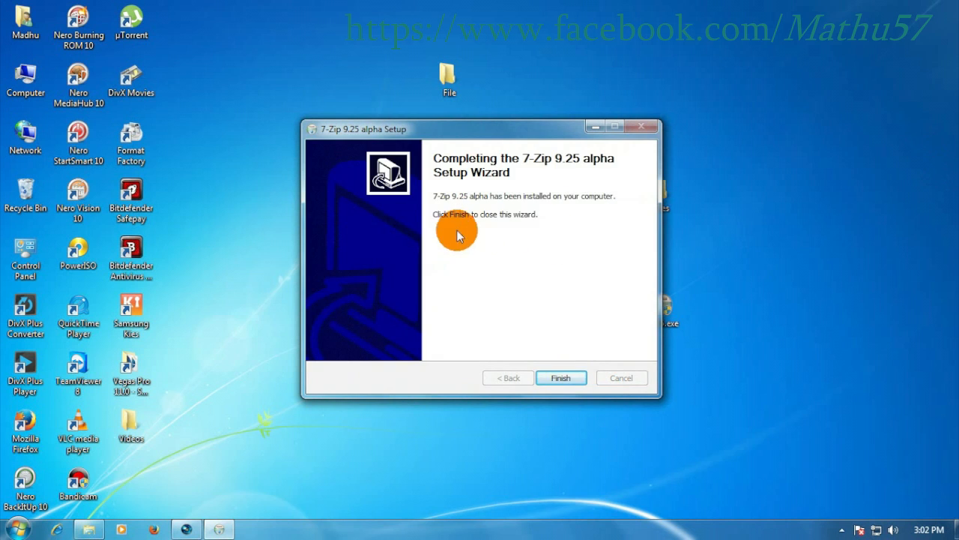
pyautogui.click(560, 378)
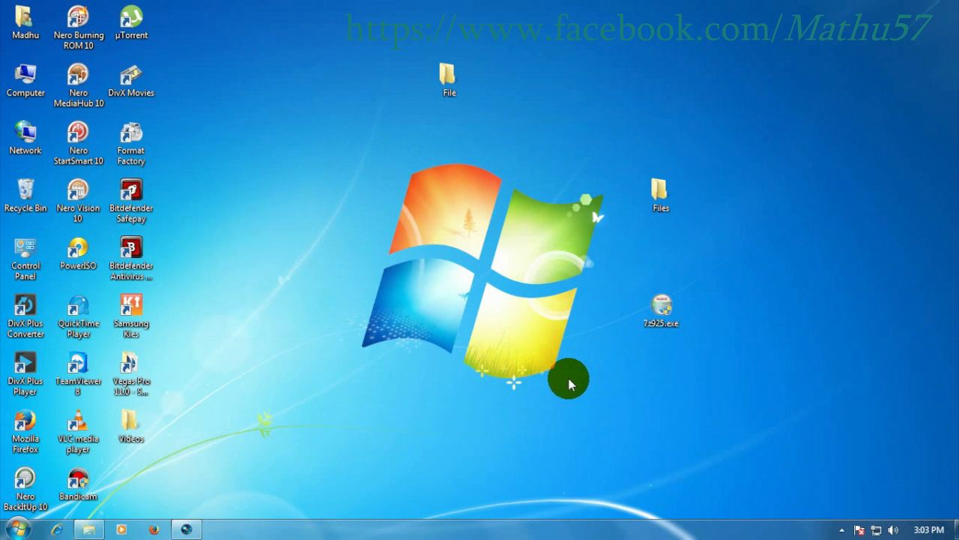
# Extract the BDAP 2013 .tgz with 7-Zip Extract Here, producing a .tar beside it.
pyautogui.rightClick(819, 112)
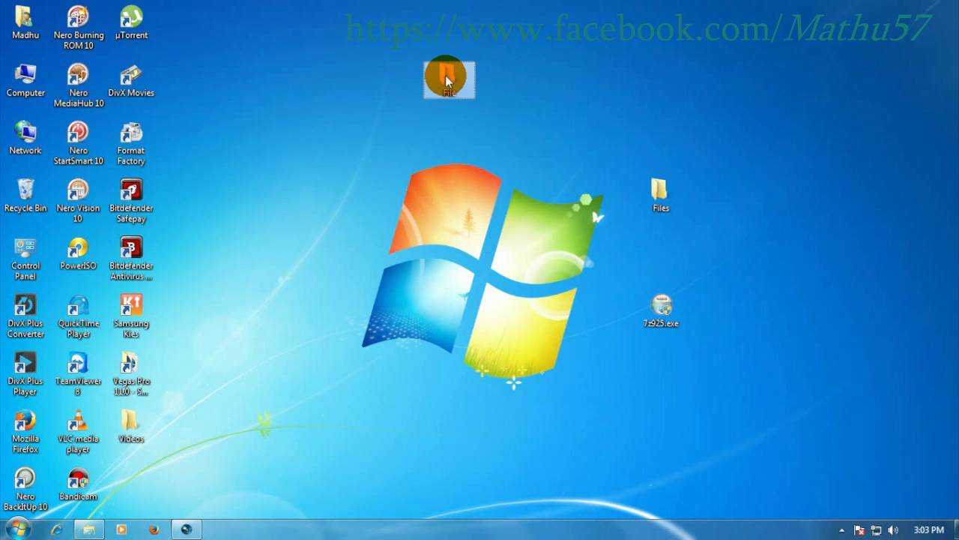
pyautogui.doubleClick(445, 74)
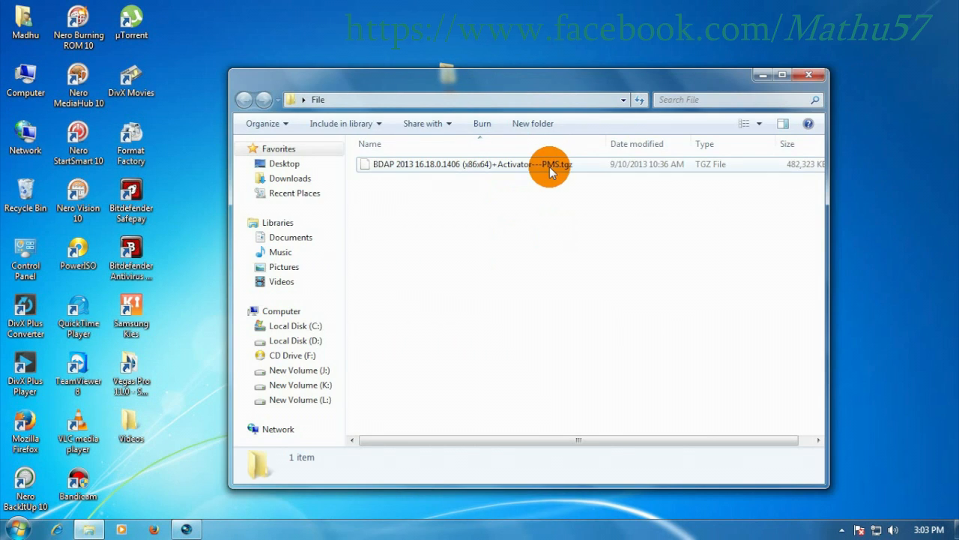
pyautogui.rightClick(540, 166)
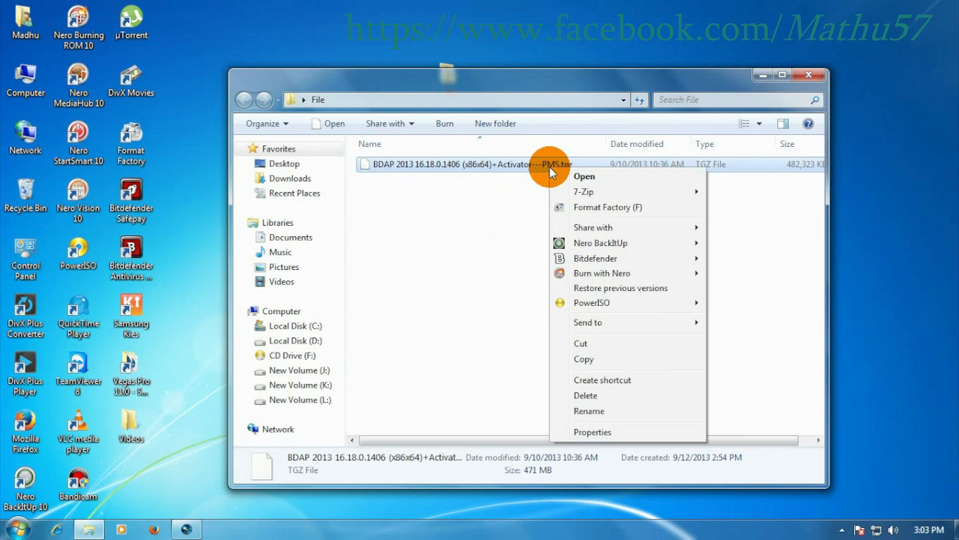
pyautogui.click(584, 191)
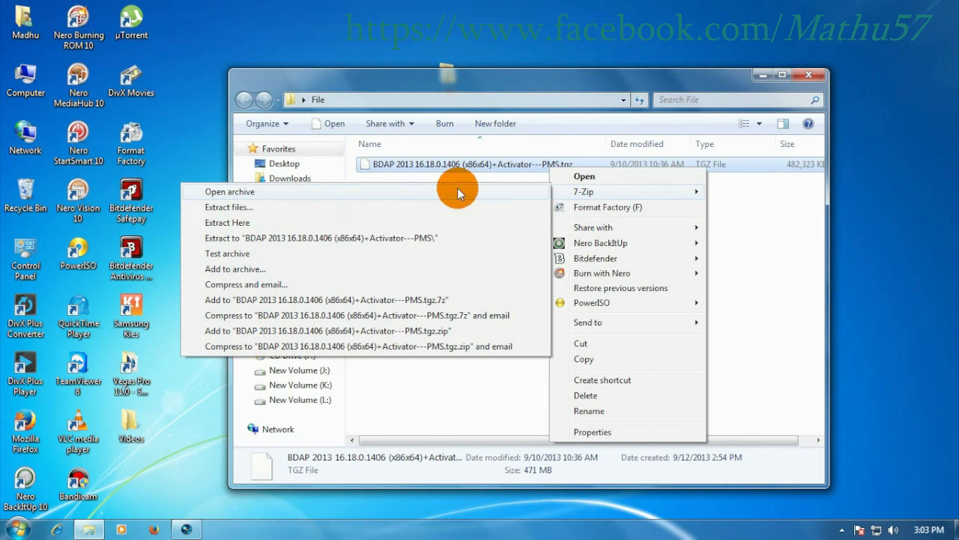
pyautogui.click(227, 222)
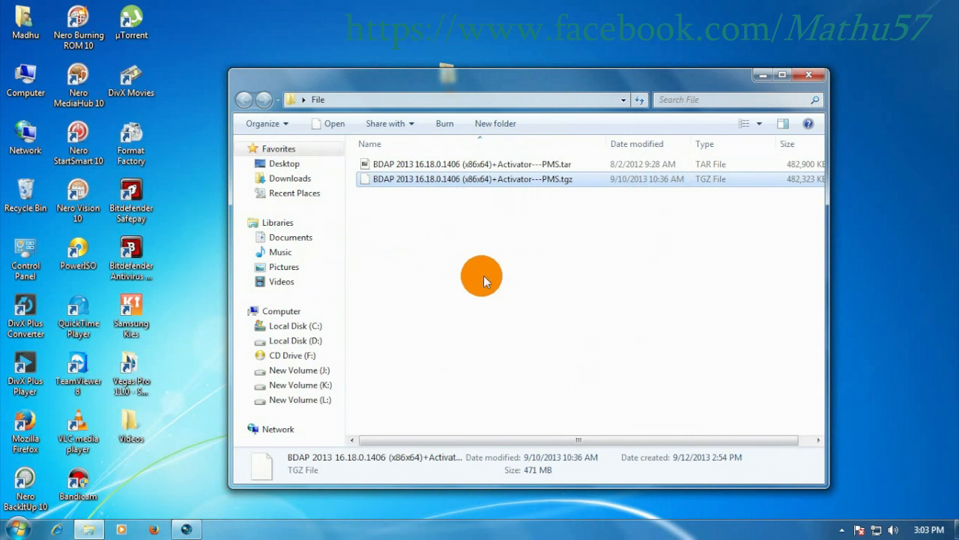
# Extract the .tar into the File folder and refresh to show the '~Get Your Files Here' folder.
pyautogui.rightClick(482, 277)
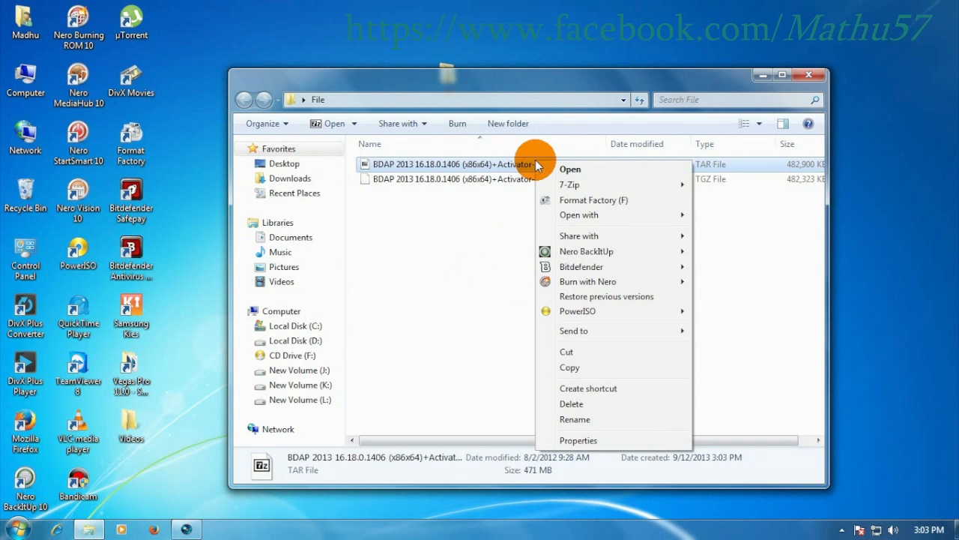
pyautogui.moveTo(569, 184)
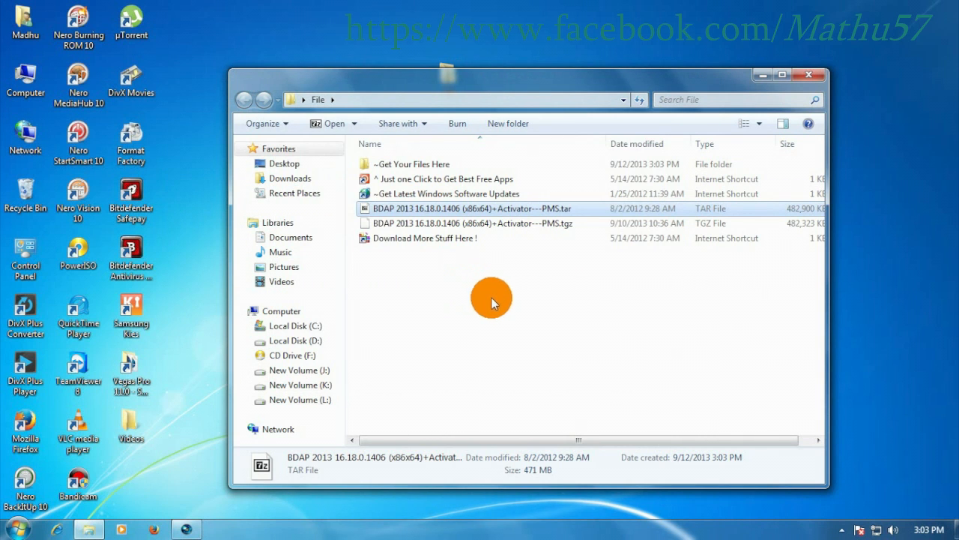
pyautogui.rightClick(518, 299)
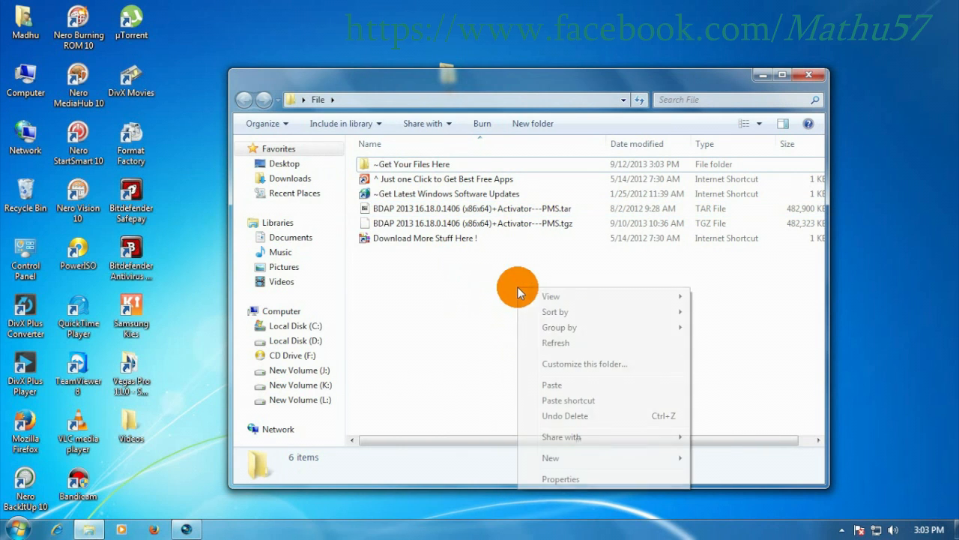
pyautogui.click(565, 272)
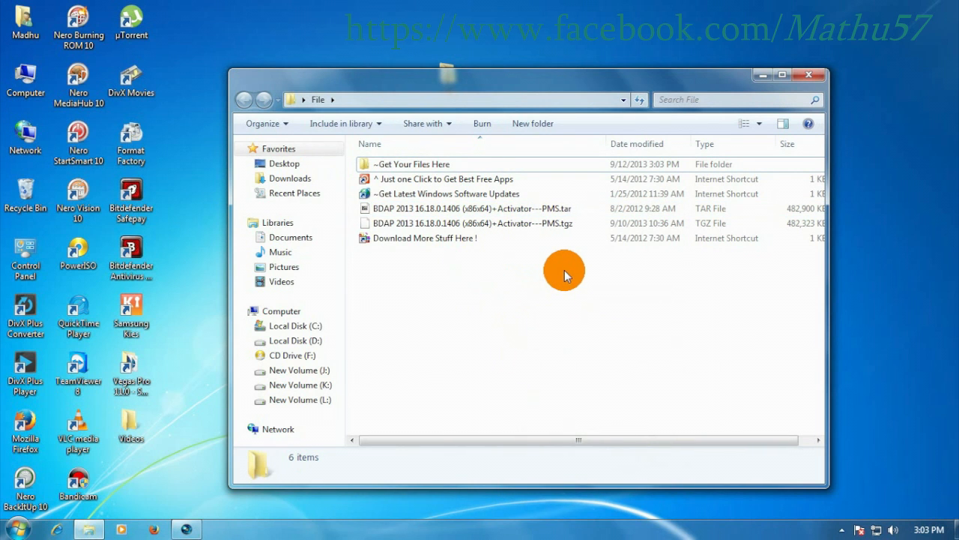